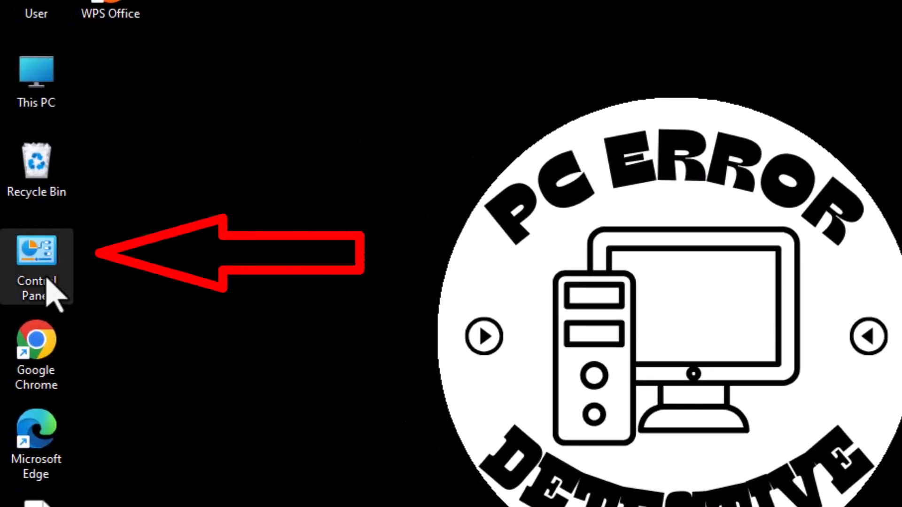
# Step: Launch Control Panel from its desktop icon
pyautogui.doubleClick(36, 265)
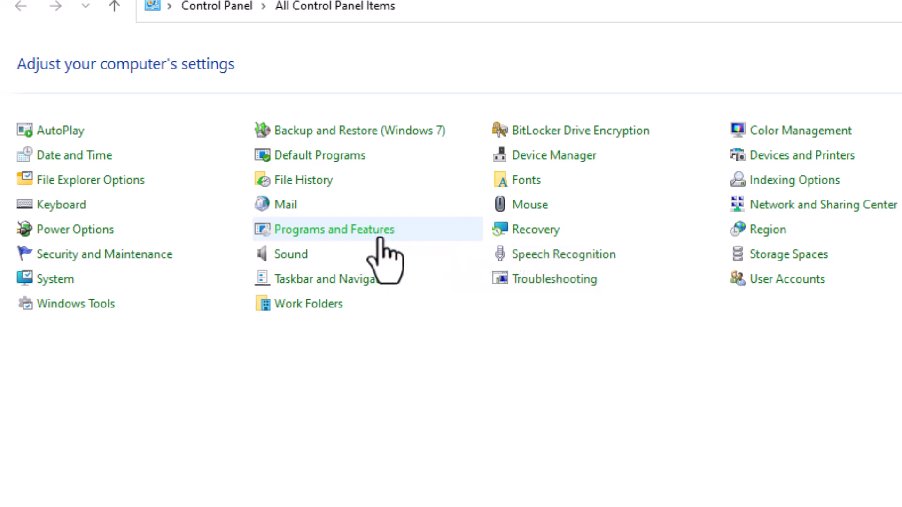
# Step: Go to Programs and Features to see the installed programs list
pyautogui.click(333, 229)
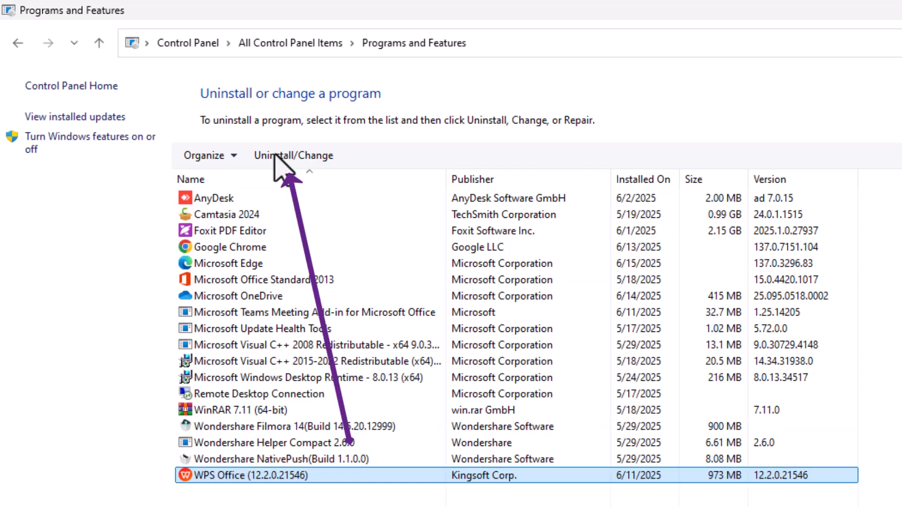
# Step: Start uninstalling WPS Office and allow its uninstaller to run
pyautogui.click(291, 155)
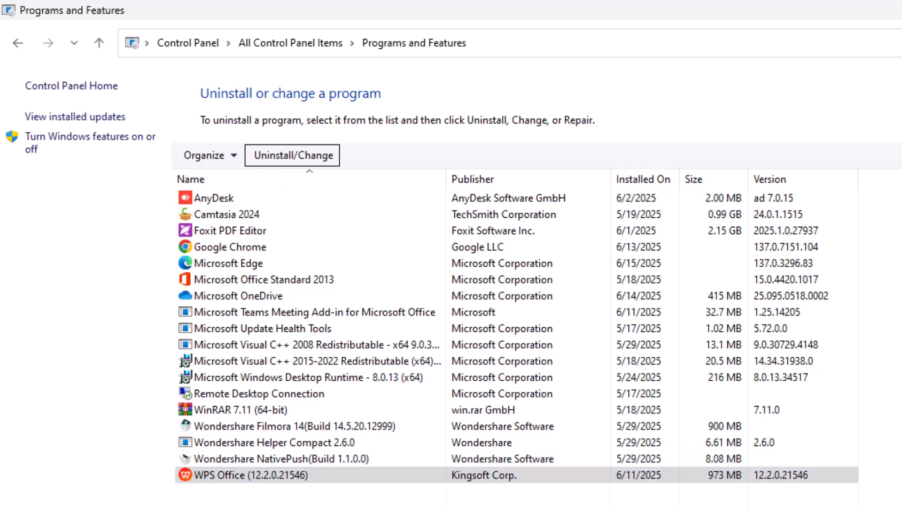
pyautogui.click(292, 155)
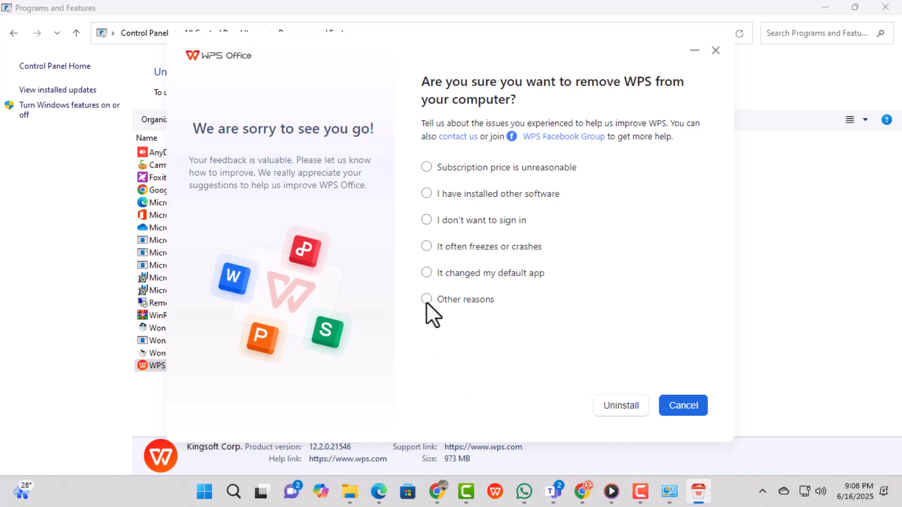
# Step: Give Other reasons as the removal reason and confirm uninstalling
pyautogui.click(426, 299)
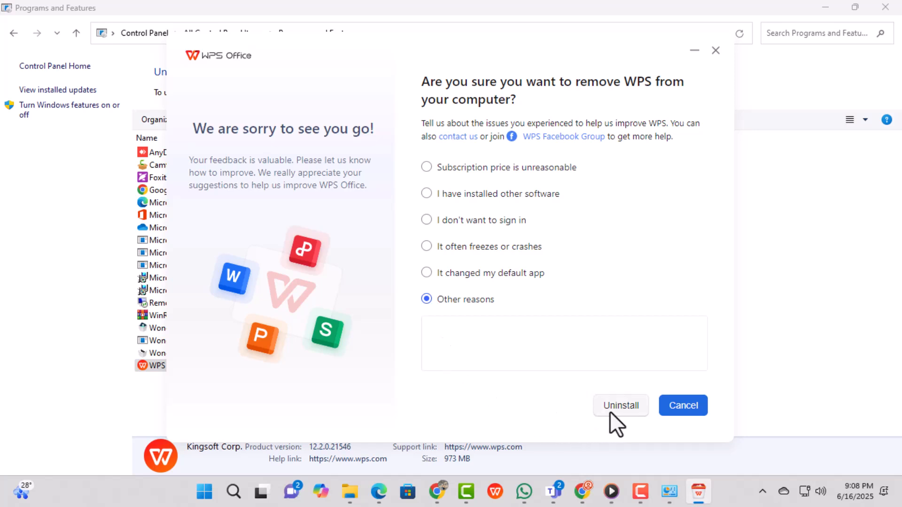
pyautogui.click(620, 405)
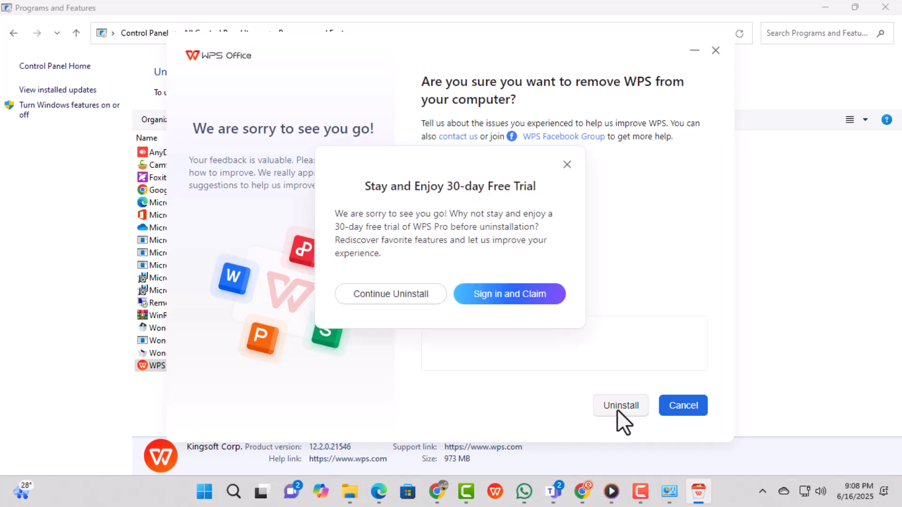
pyautogui.moveTo(489, 385)
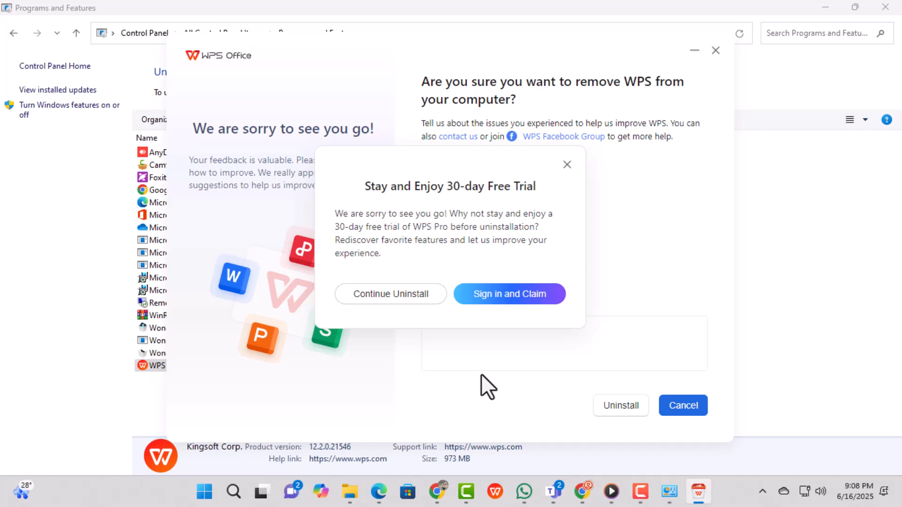
pyautogui.moveTo(390, 294)
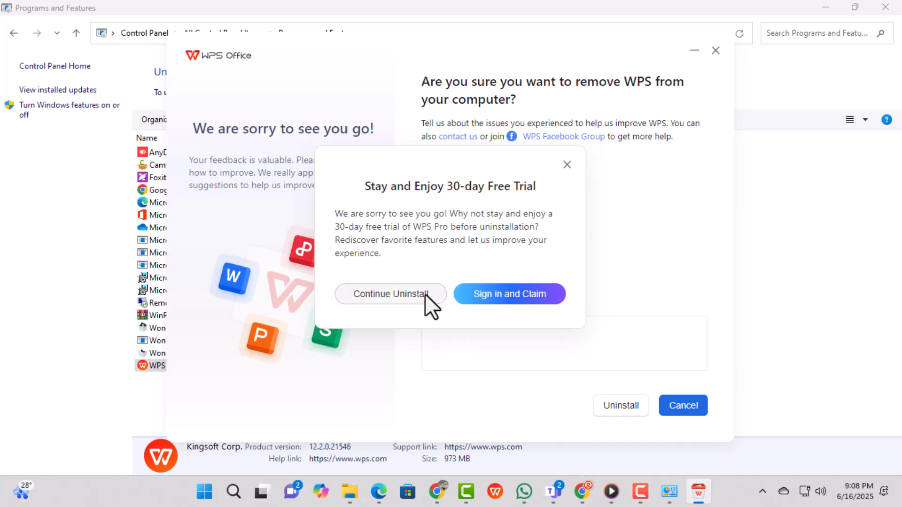
# Step: Decline the 30-day trial and confirm clearing private data during removal
pyautogui.click(389, 294)
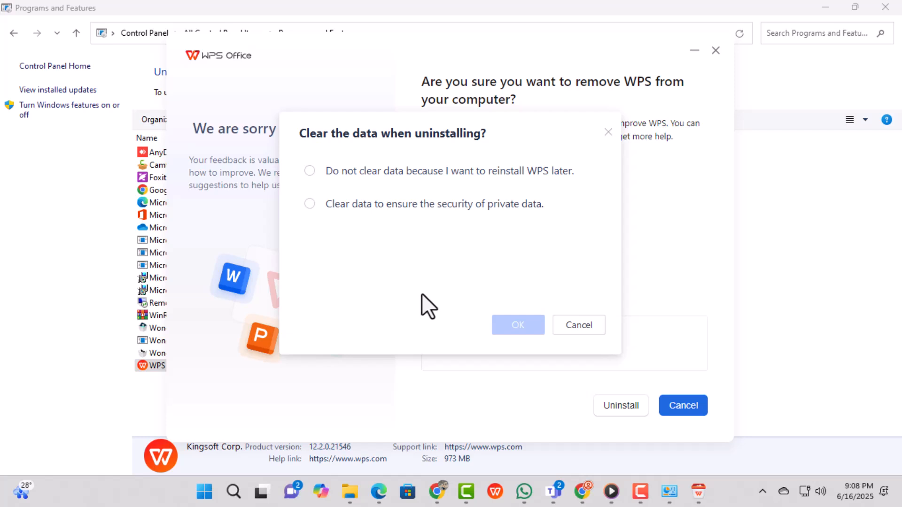
pyautogui.click(309, 204)
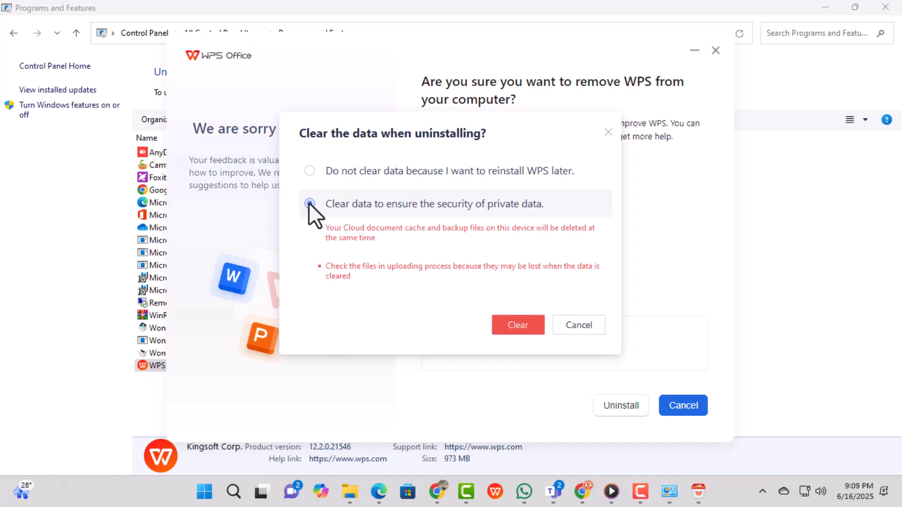
pyautogui.click(517, 325)
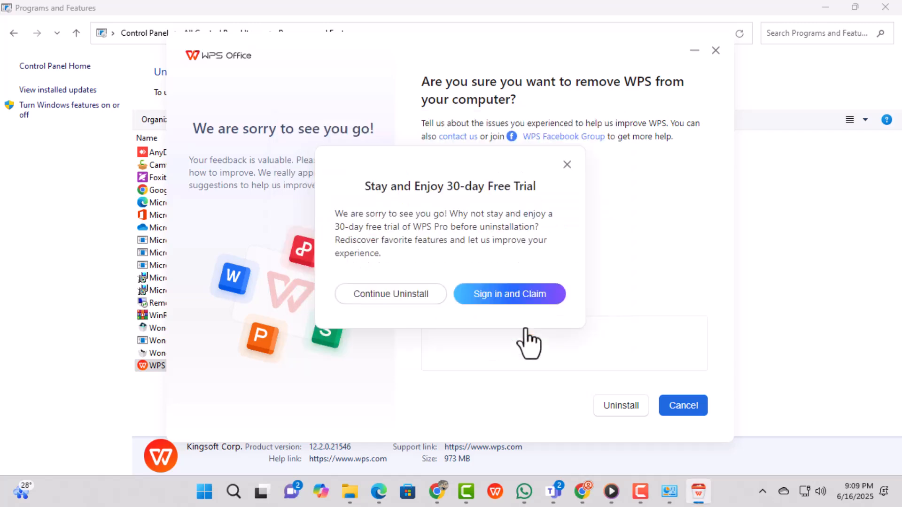
# Step: Continue past the trial offer so the WPS Office removal begins
pyautogui.click(390, 294)
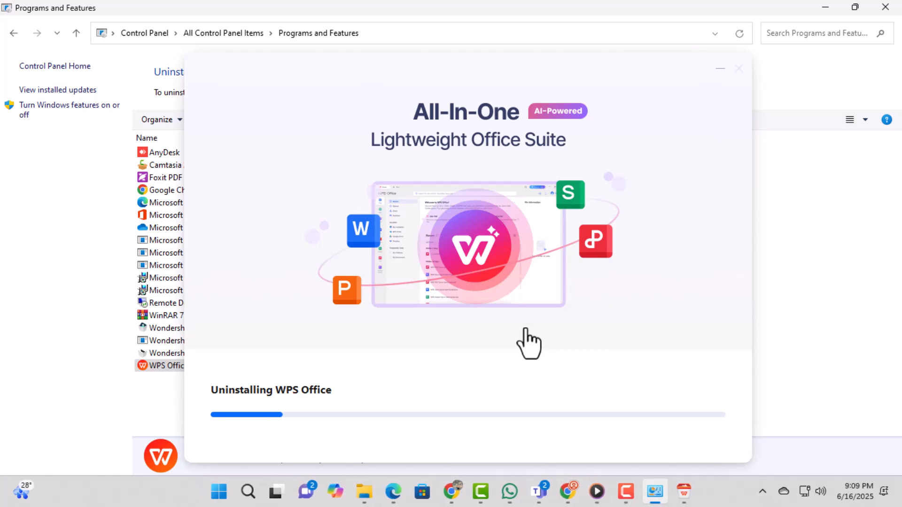
pyautogui.moveTo(545, 341)
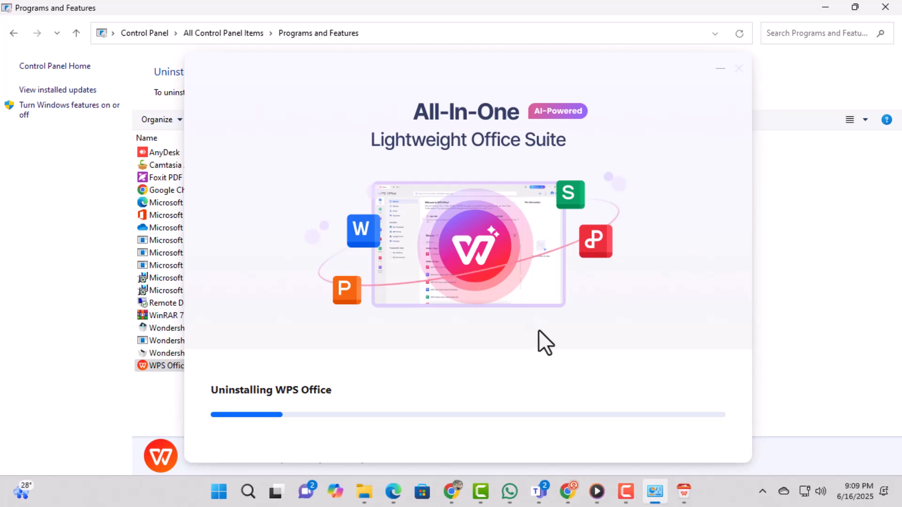